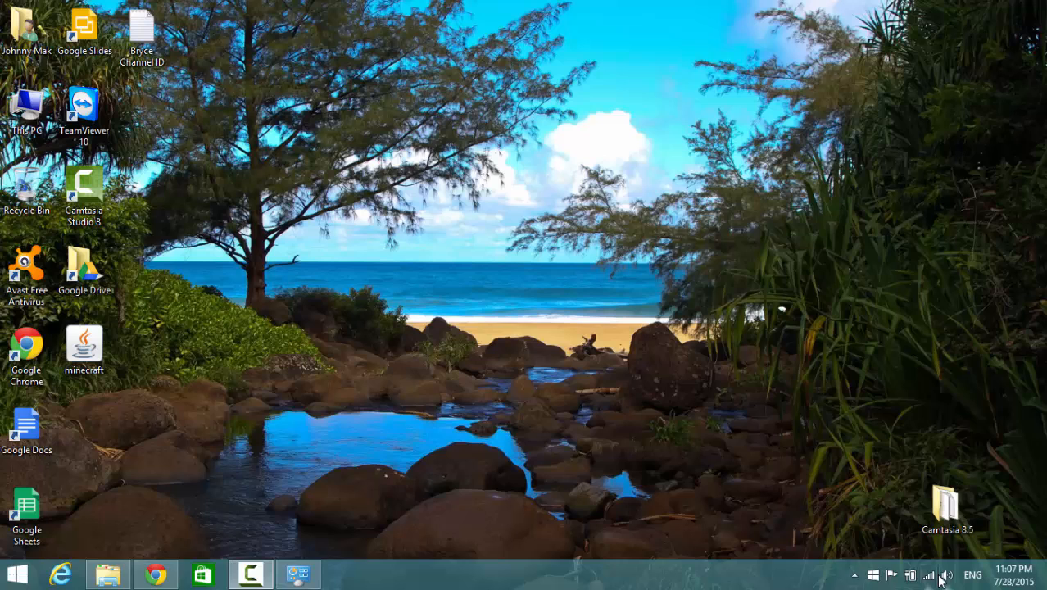
mouse_move(557, 243)
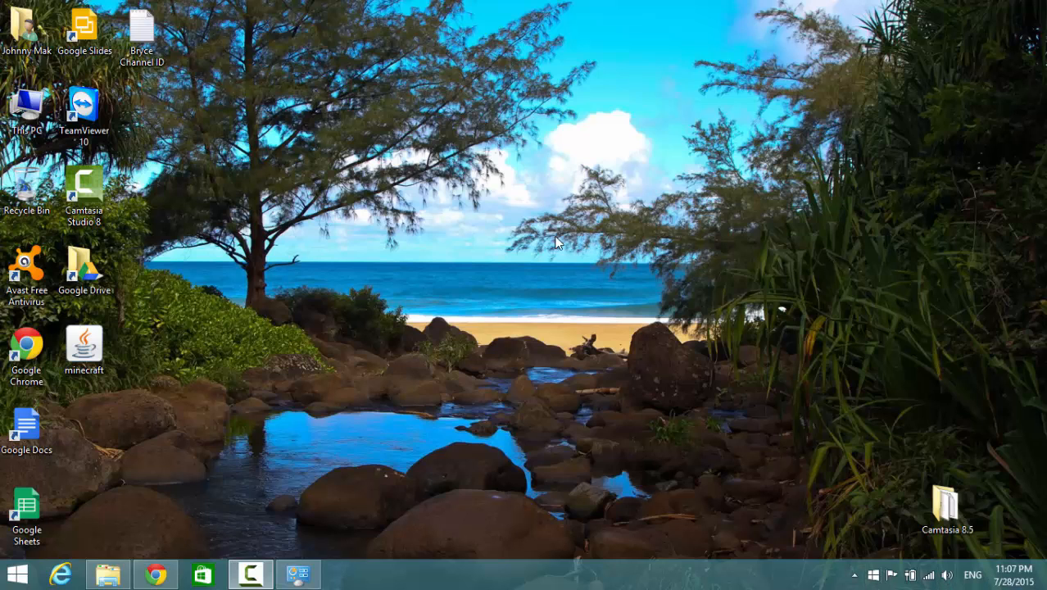
mouse_move(368, 180)
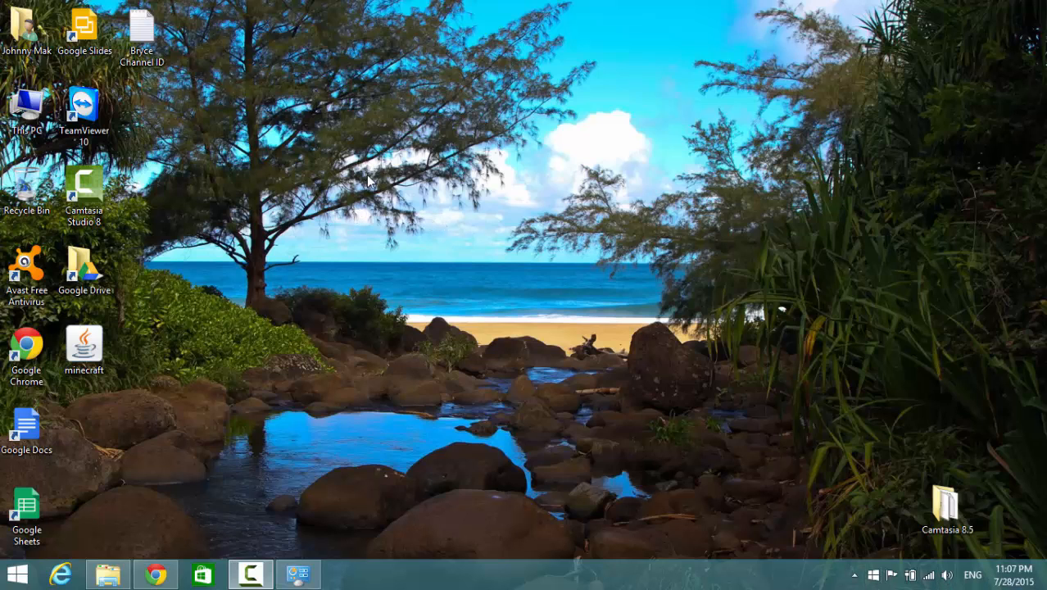
mouse_move(265, 151)
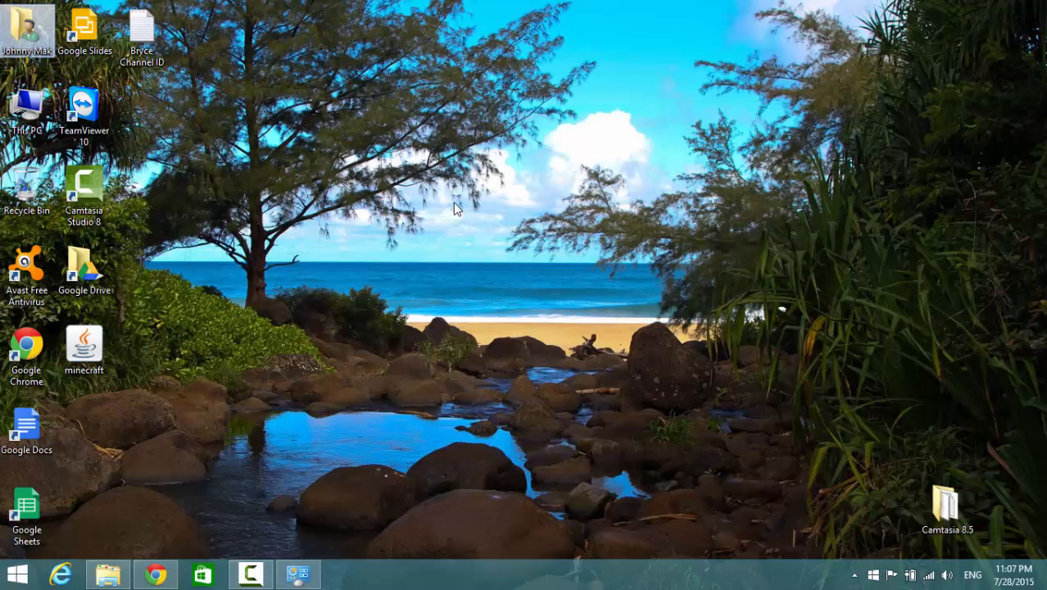
mouse_move(265, 248)
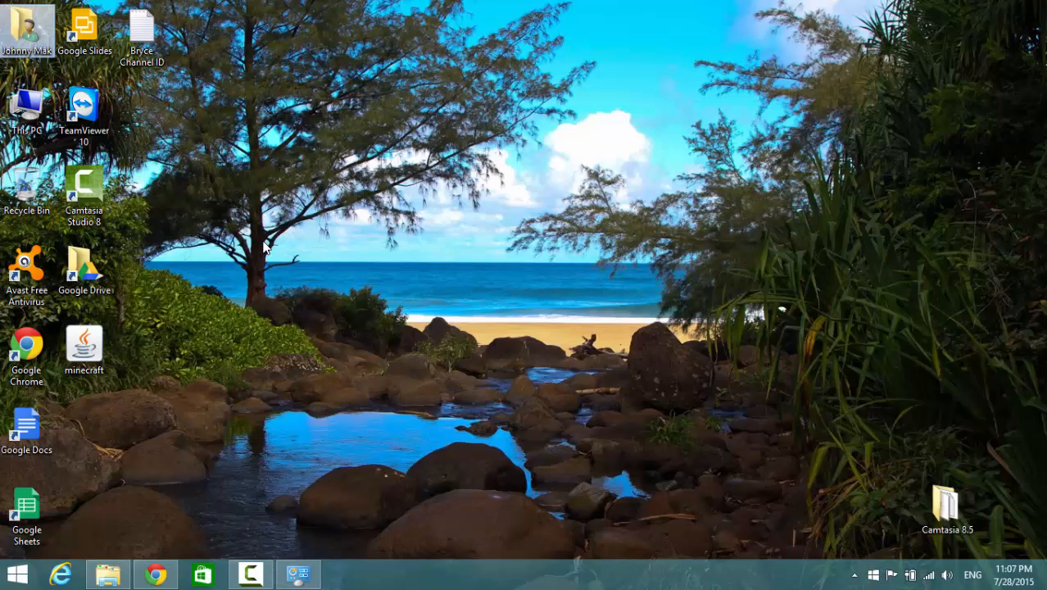
Step: Open the Johnny Mak user folder from the desktop, listing its 13 items
click(85, 347)
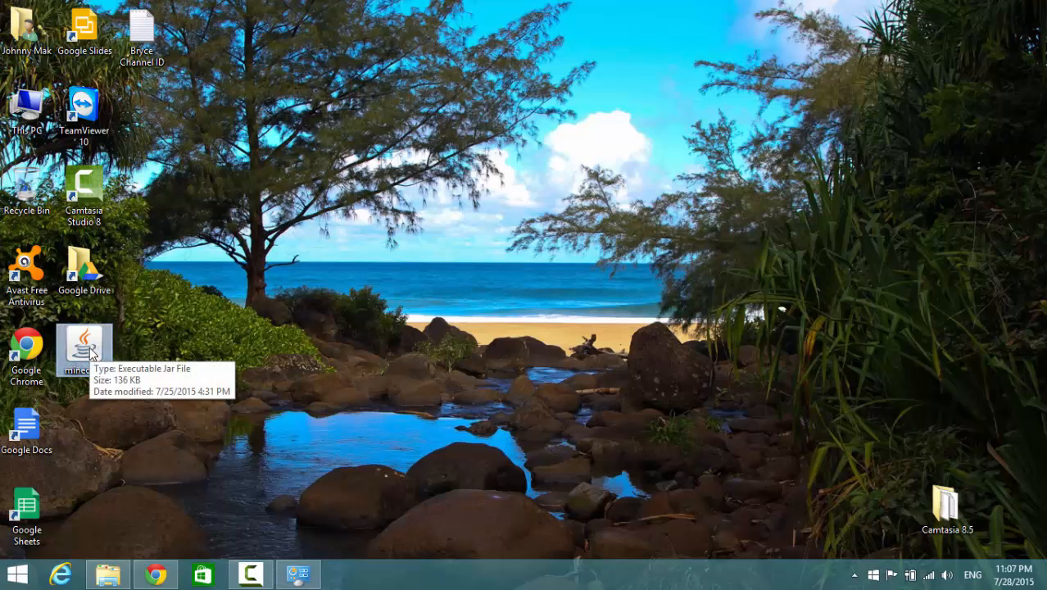
mouse_move(118, 354)
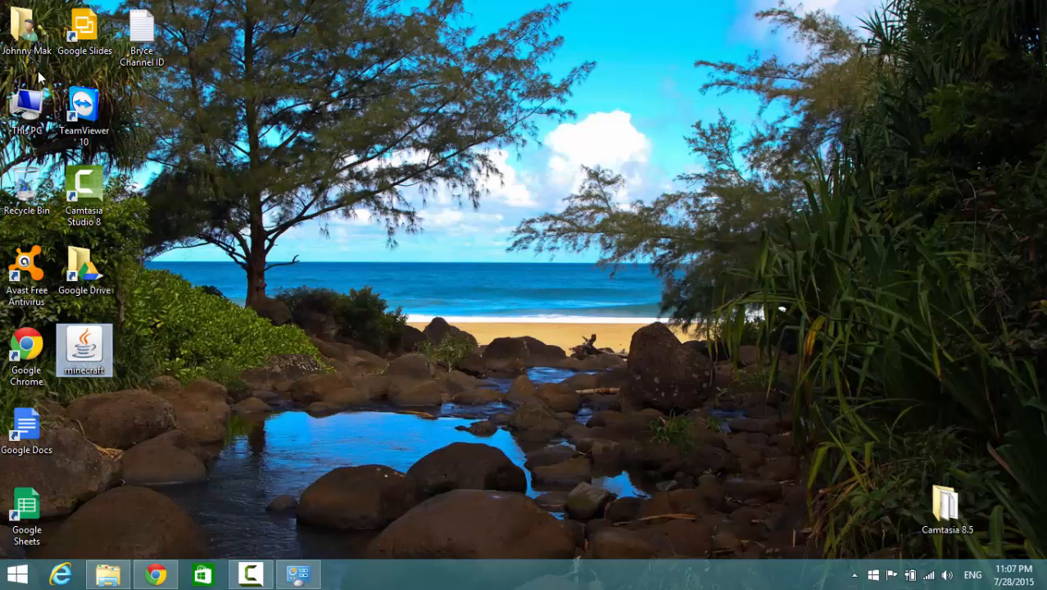
double_click(26, 29)
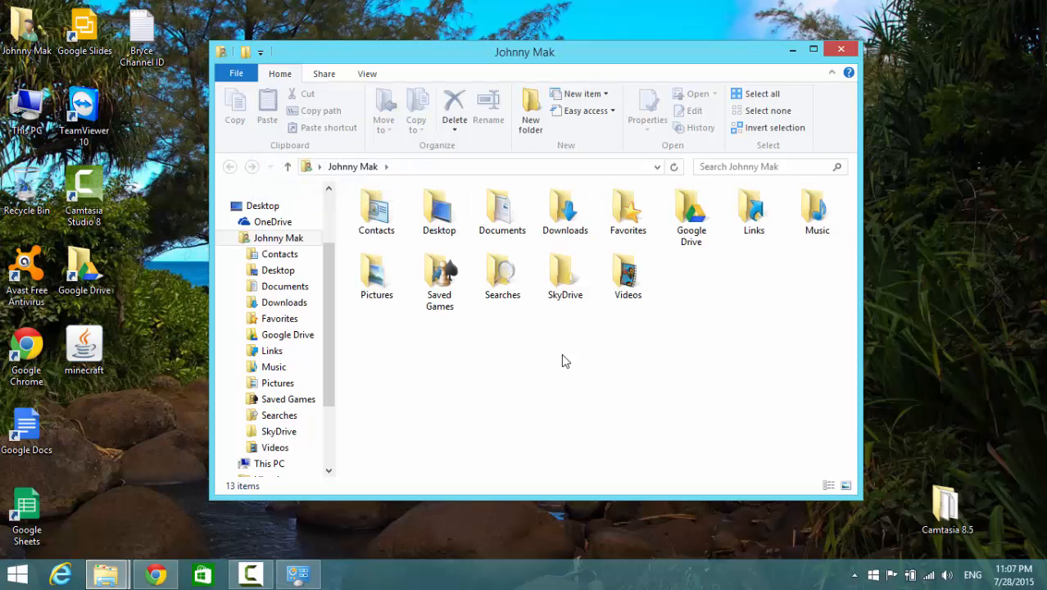
click(377, 276)
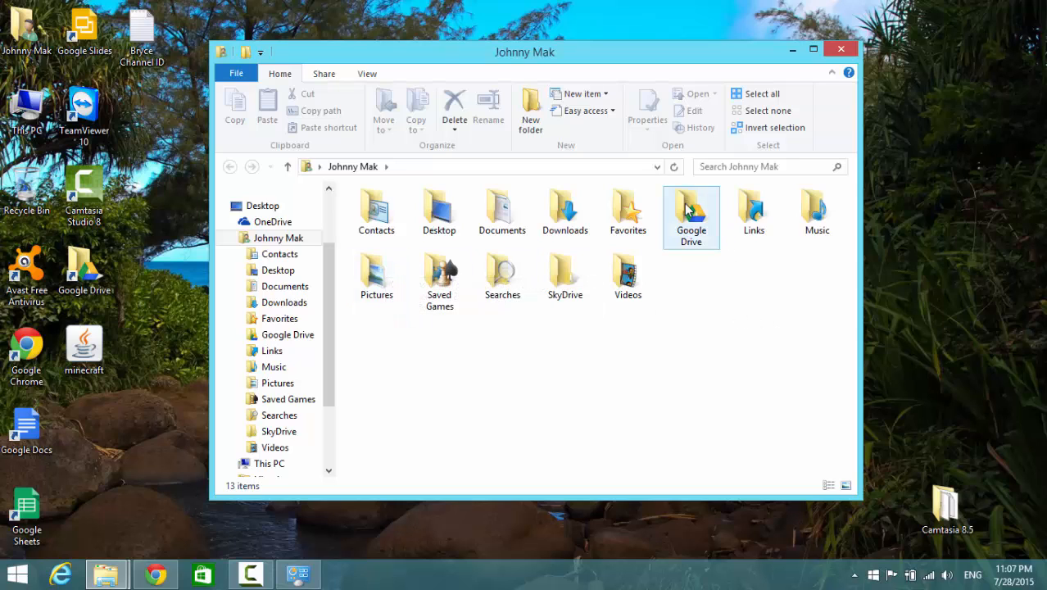
mouse_move(680, 298)
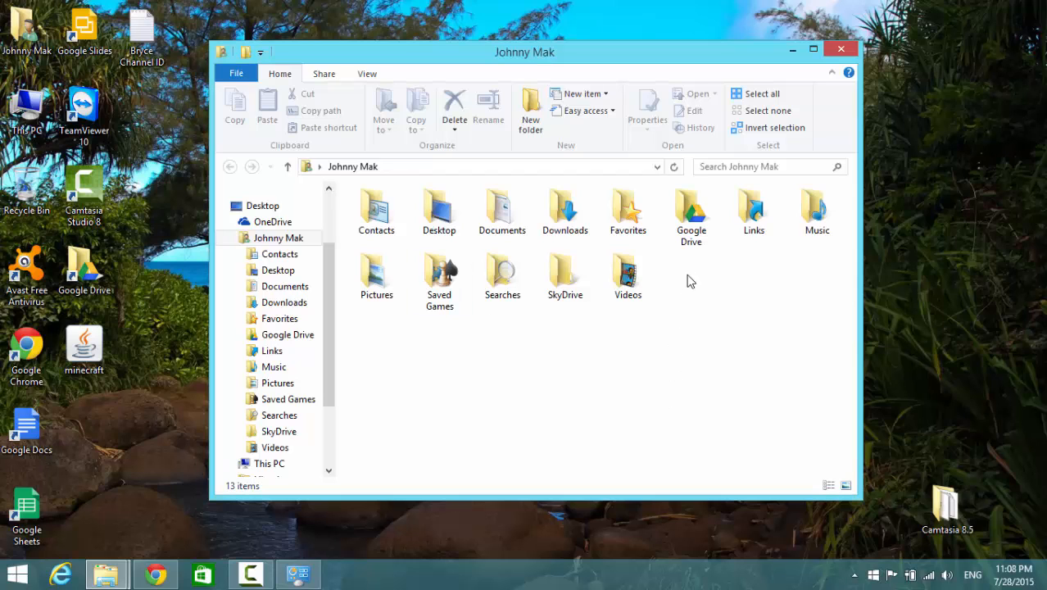
click(563, 210)
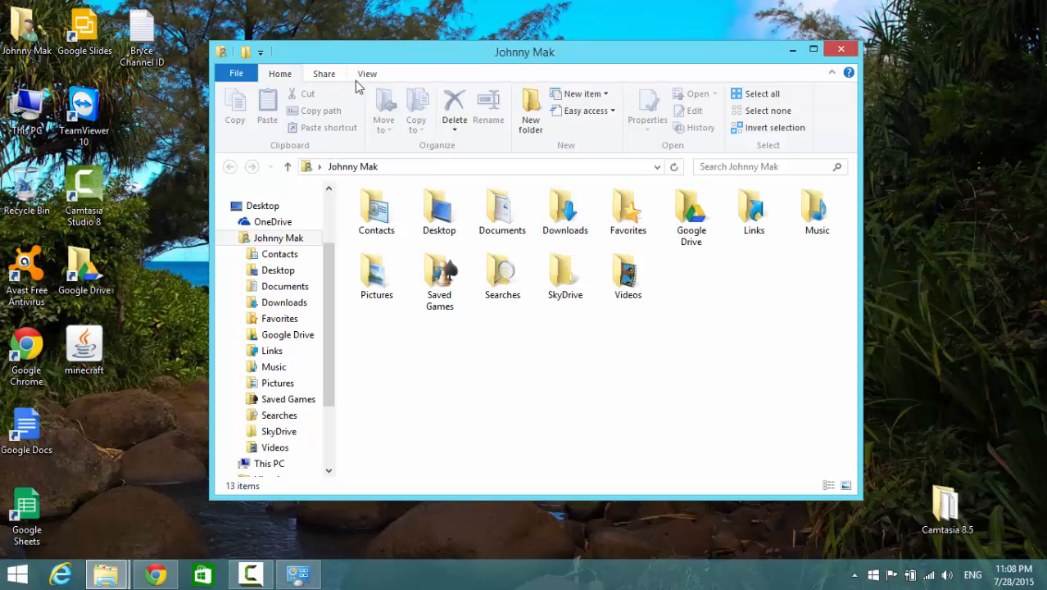
Step: Show hidden items from the View options so AppData appears in the home folder
click(367, 72)
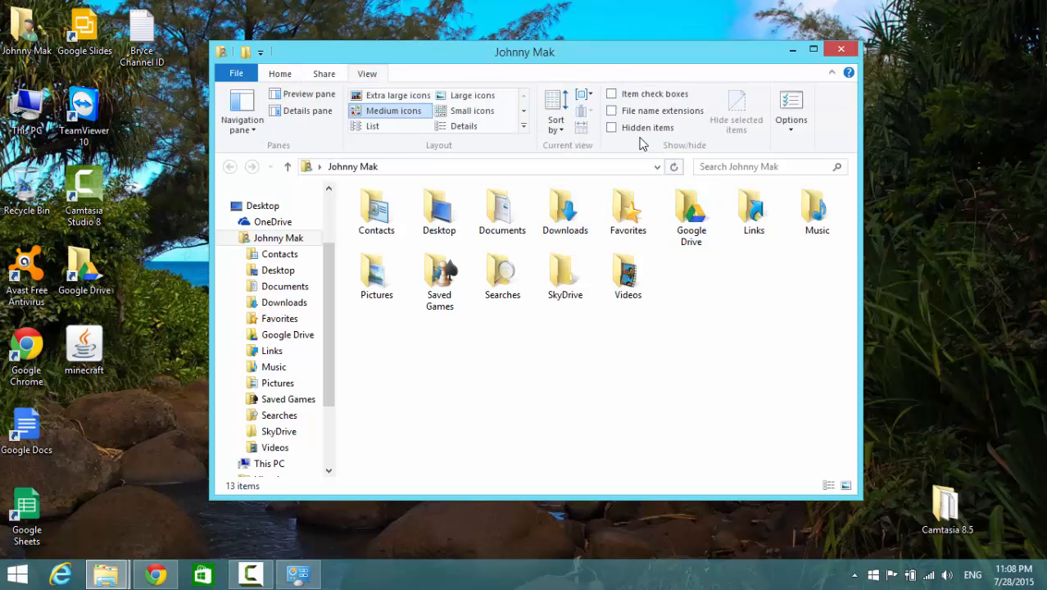
mouse_move(642, 135)
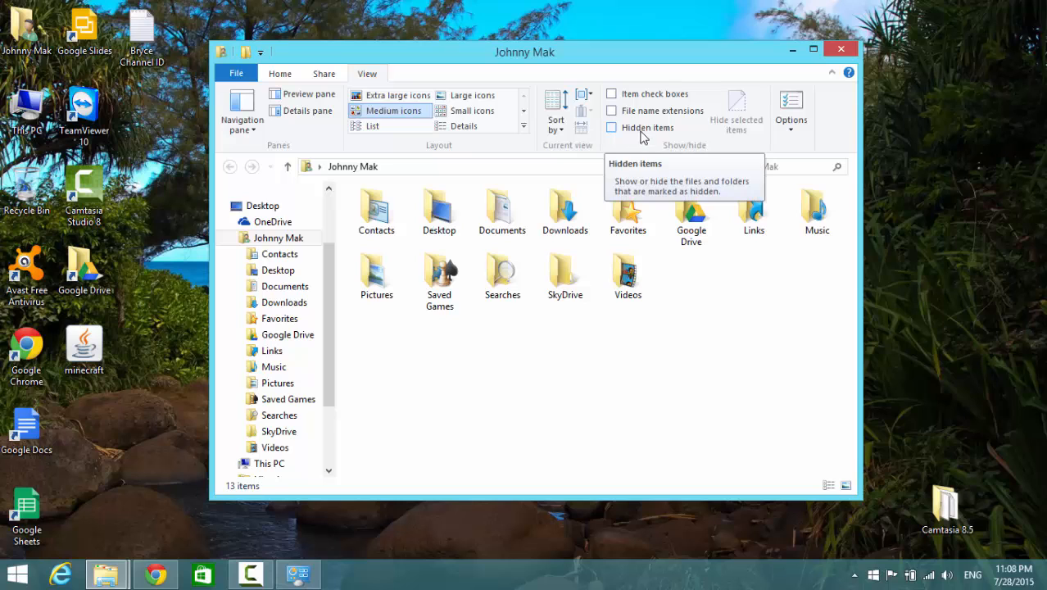
mouse_move(612, 131)
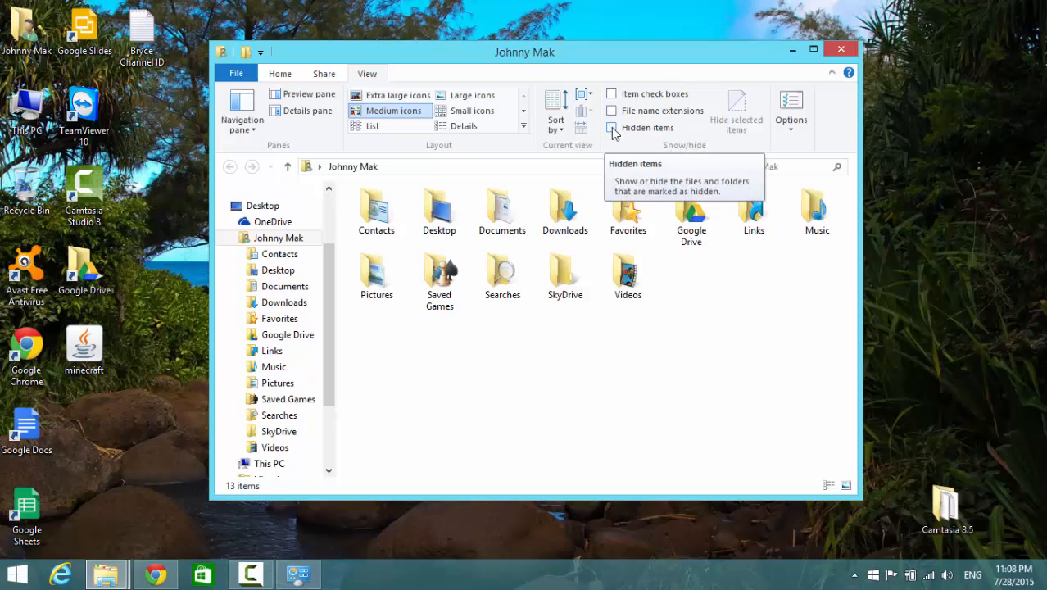
click(611, 128)
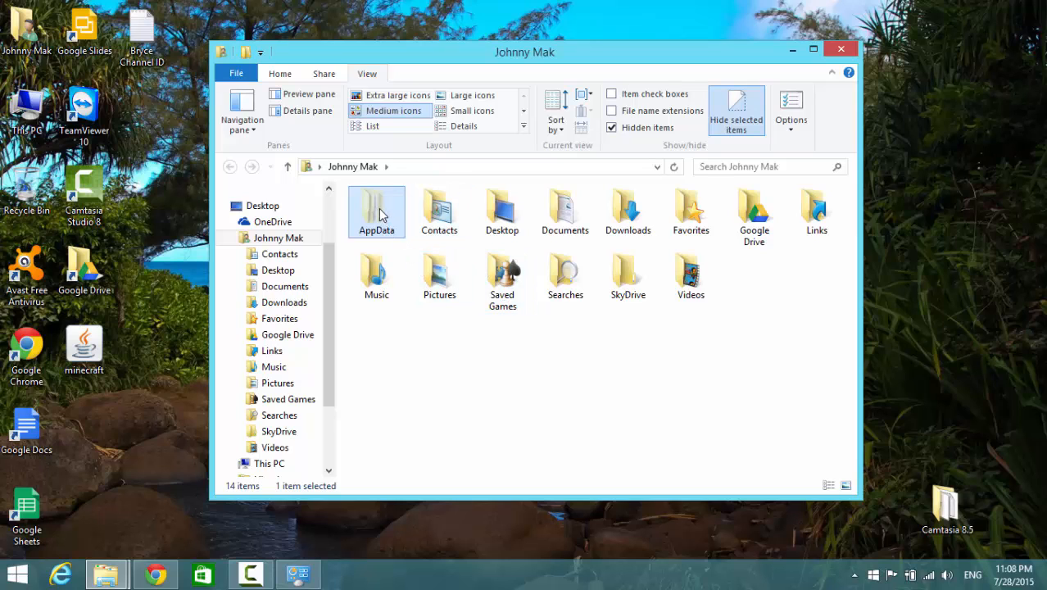
Step: Go into AppData then Roaming, toggling hidden items off and back on
double_click(377, 212)
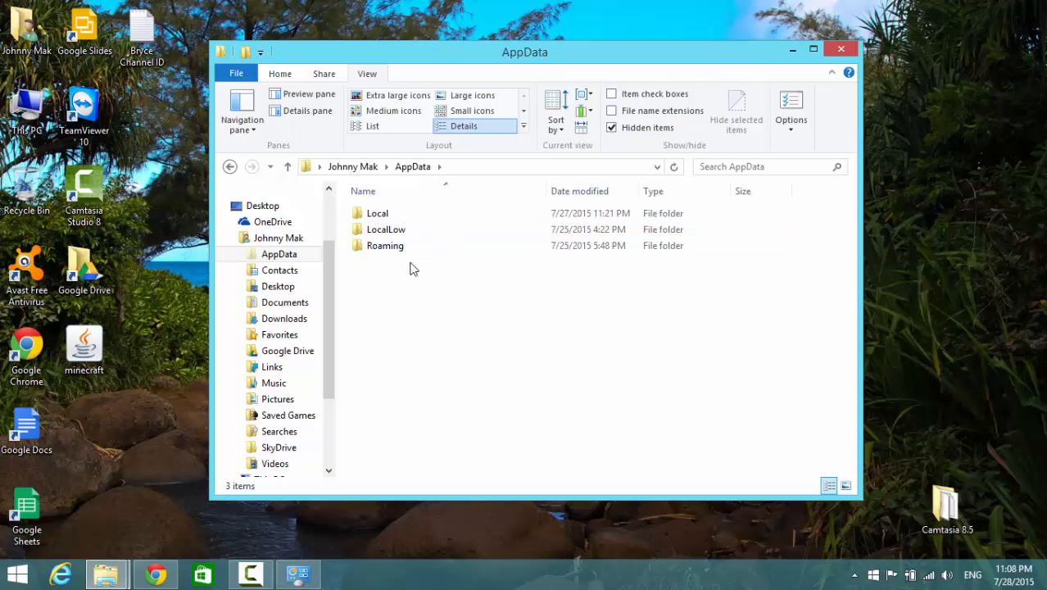
click(377, 213)
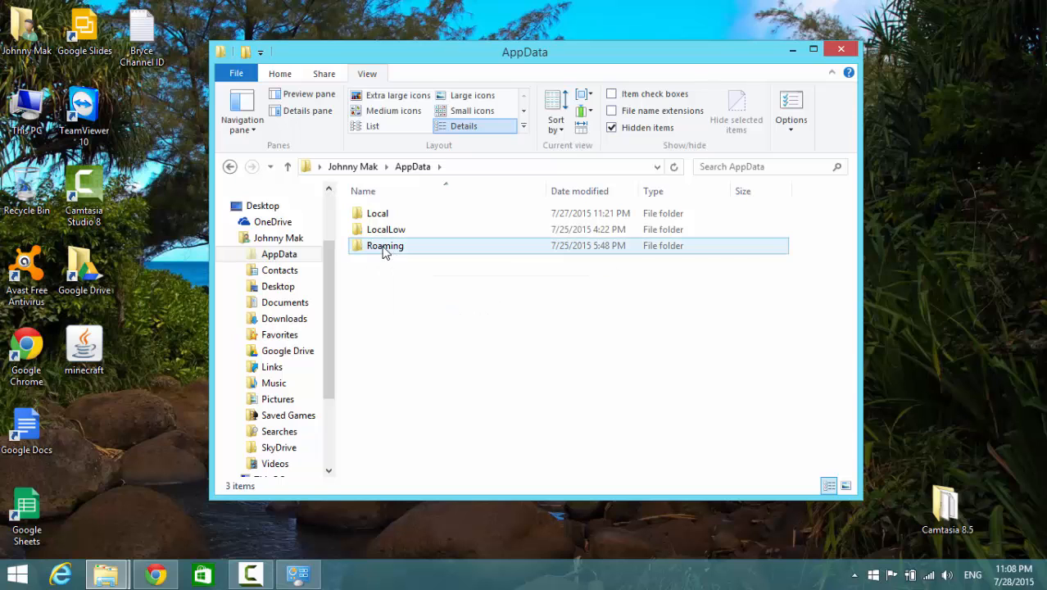
double_click(385, 245)
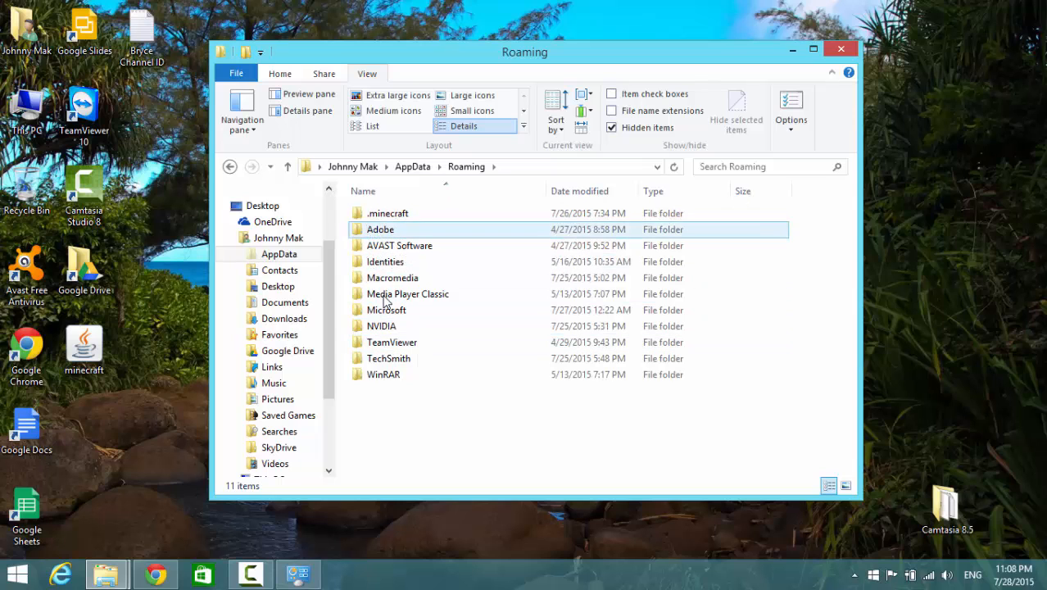
click(611, 128)
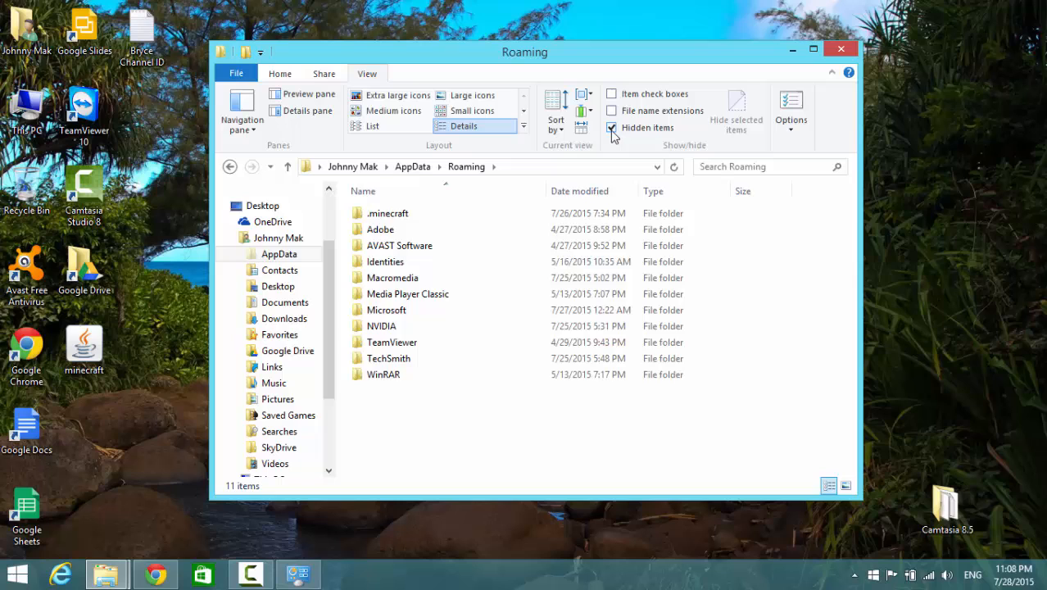
click(611, 128)
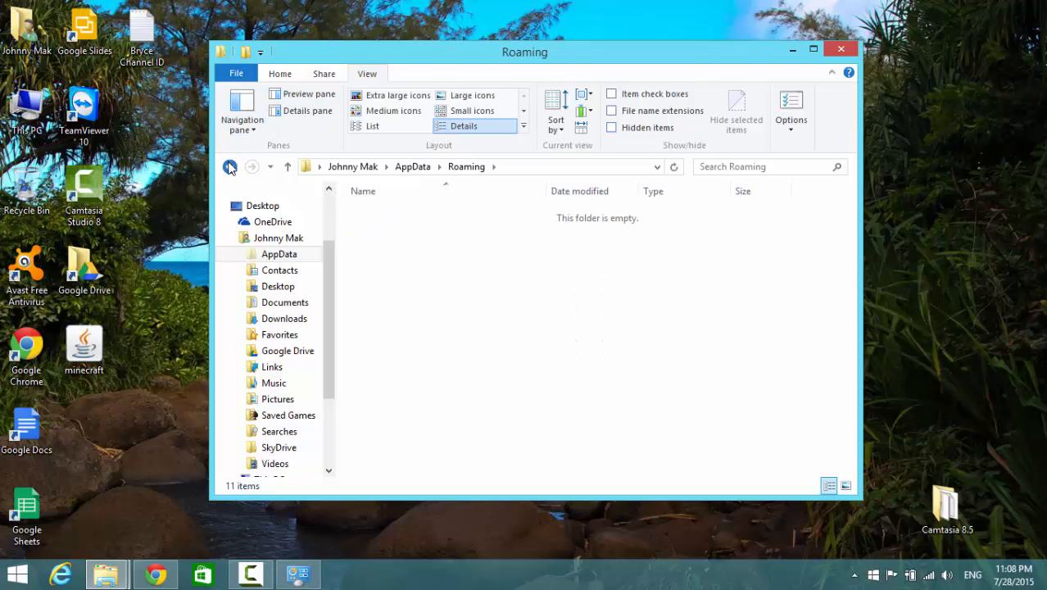
Step: Move between Roaming and AppData, ending in AppData with Local, LocalLow and Roaming listed
click(229, 167)
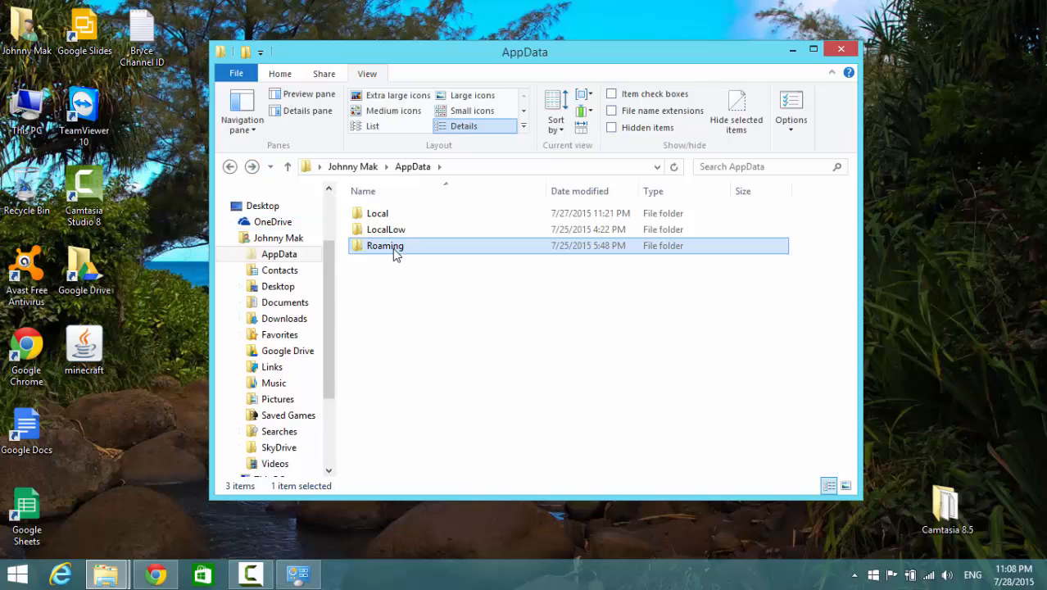
double_click(385, 245)
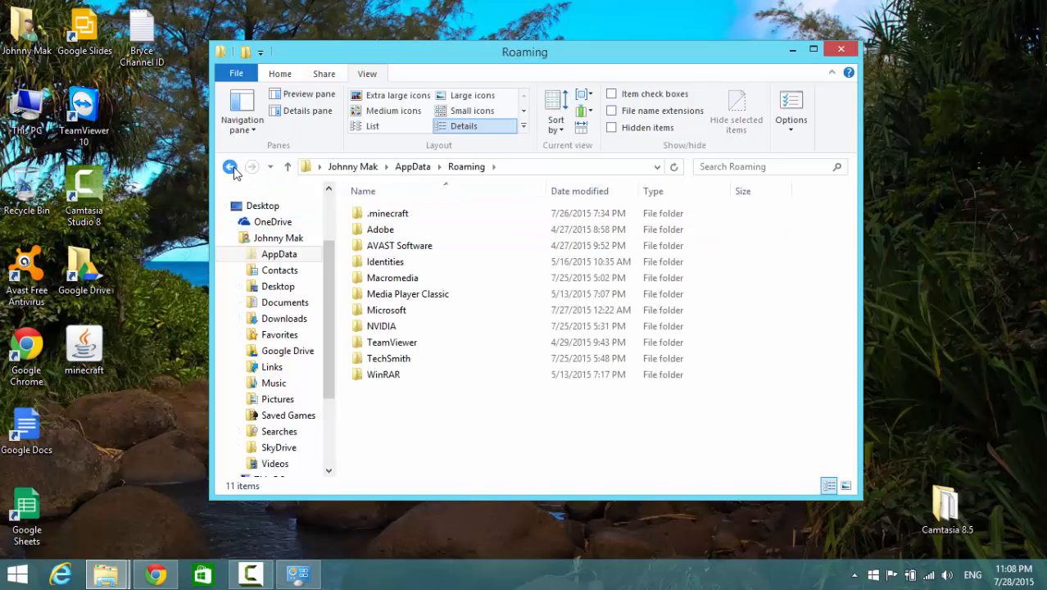
click(229, 167)
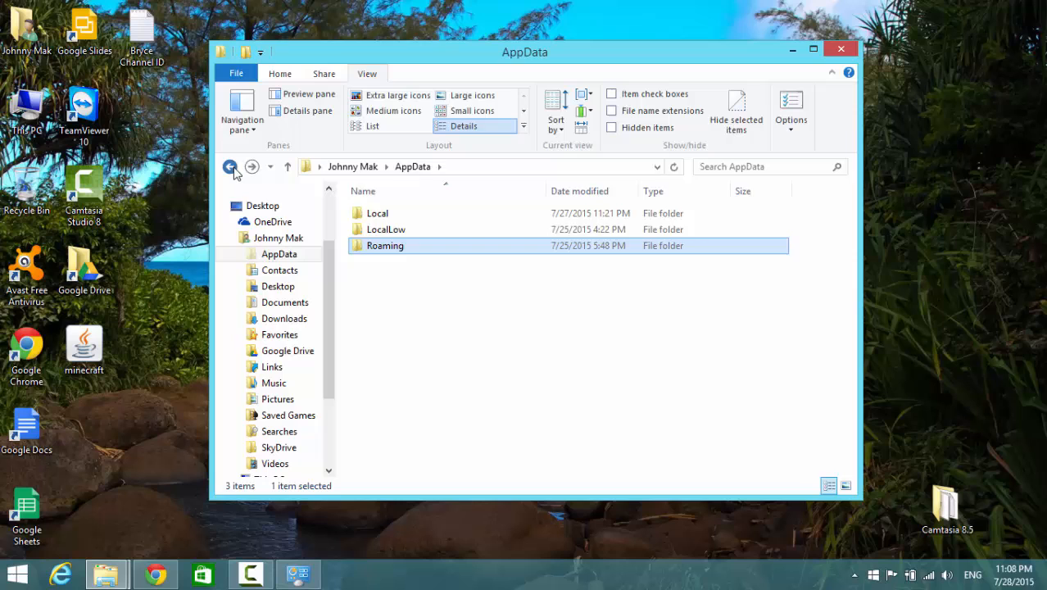
click(230, 167)
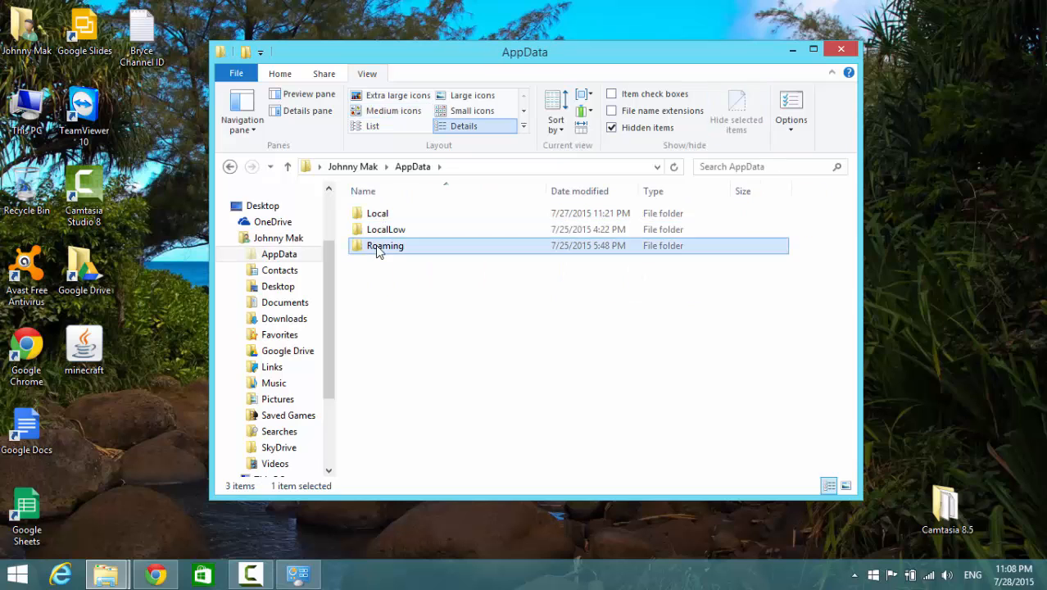
Step: Go from Roaming into .minecraft and open its saves folder of 14 worlds
double_click(385, 245)
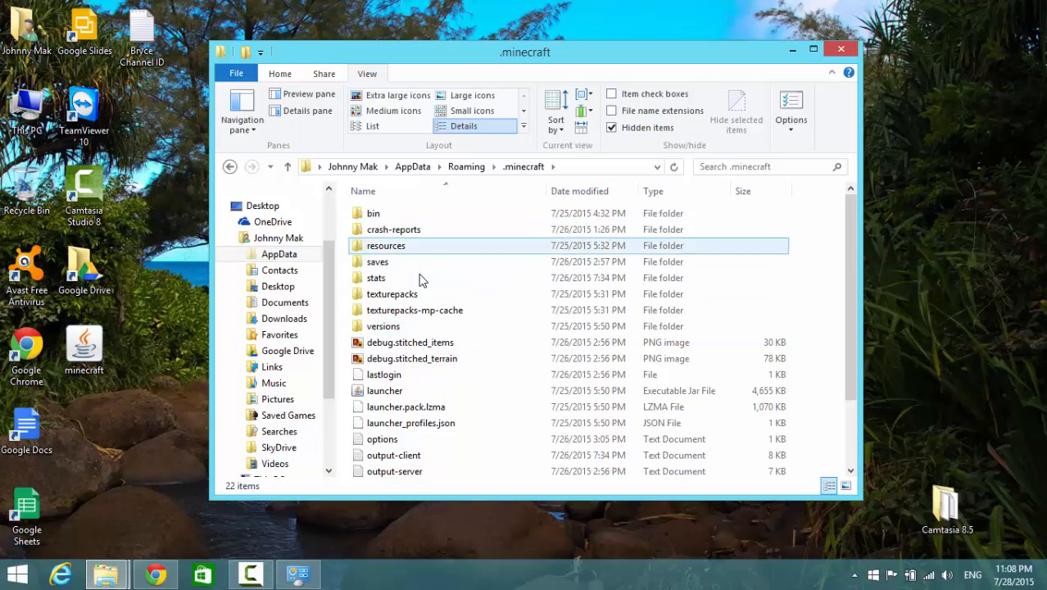
click(392, 293)
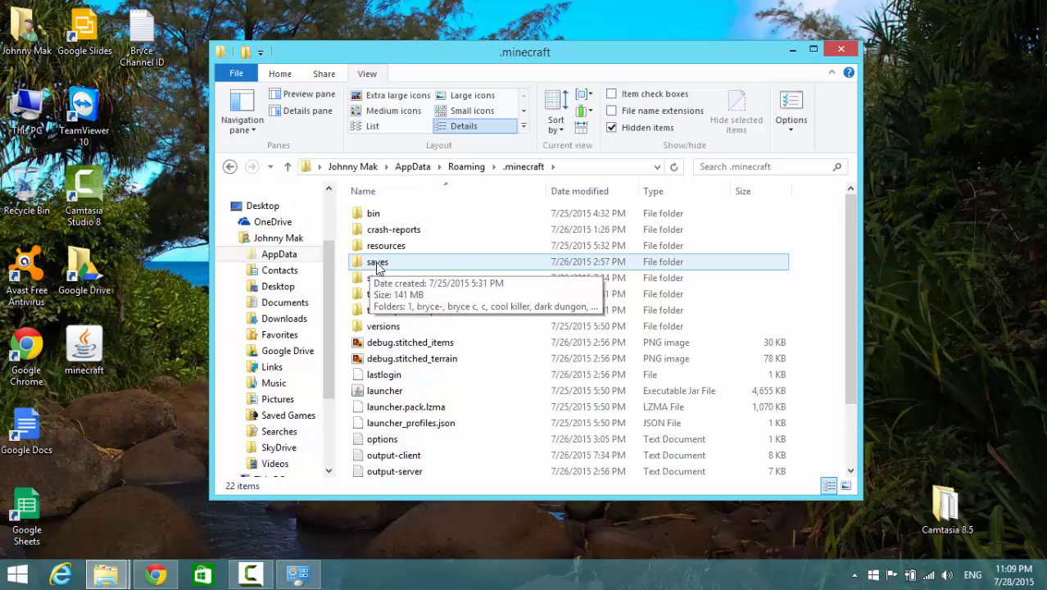
click(377, 263)
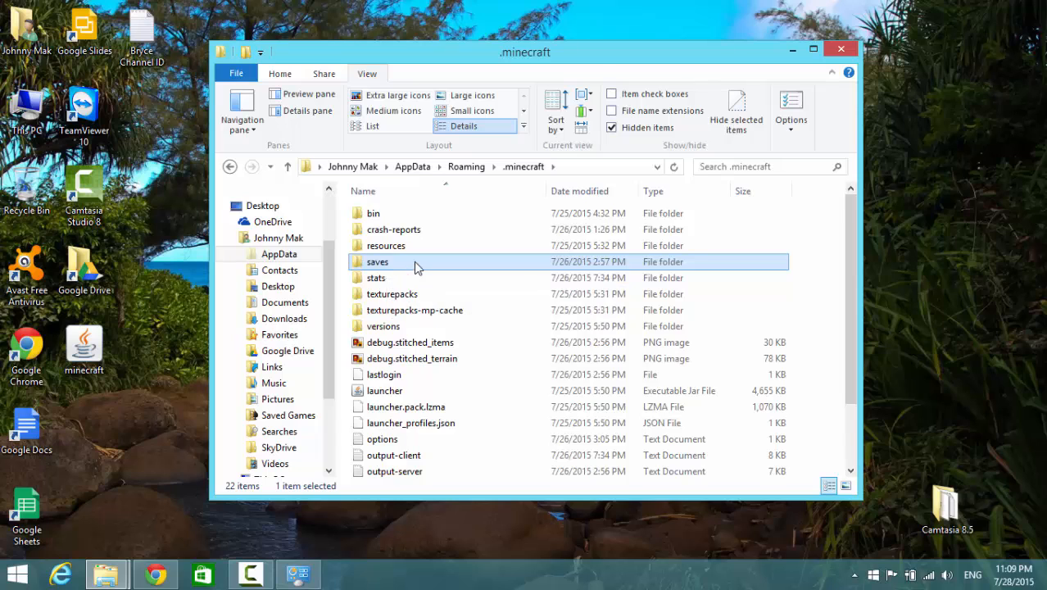
double_click(377, 262)
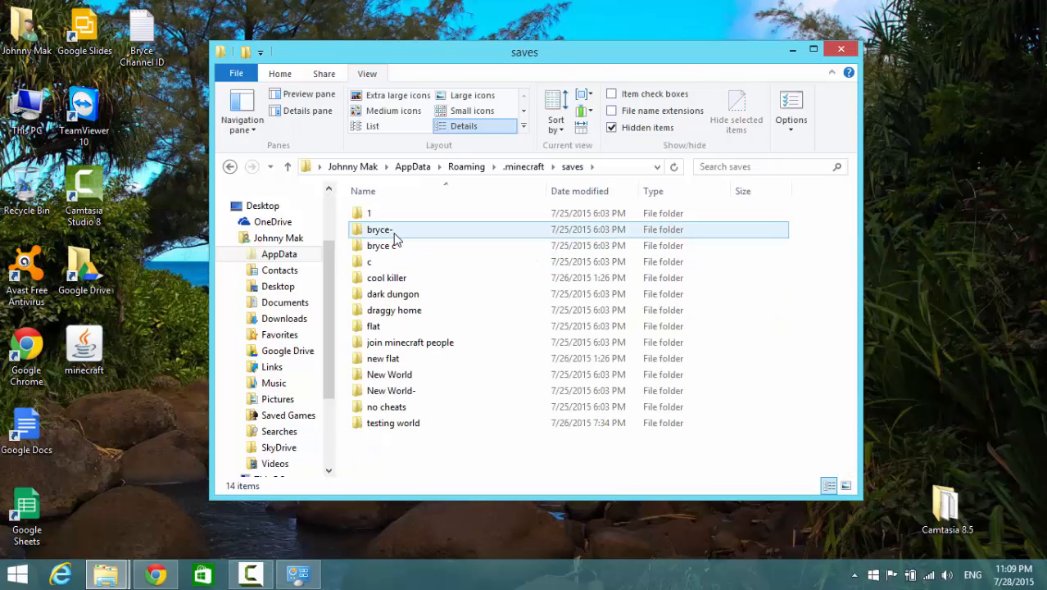
Step: Look inside the bryce- world folder, then go back through saves up to .minecraft
click(378, 230)
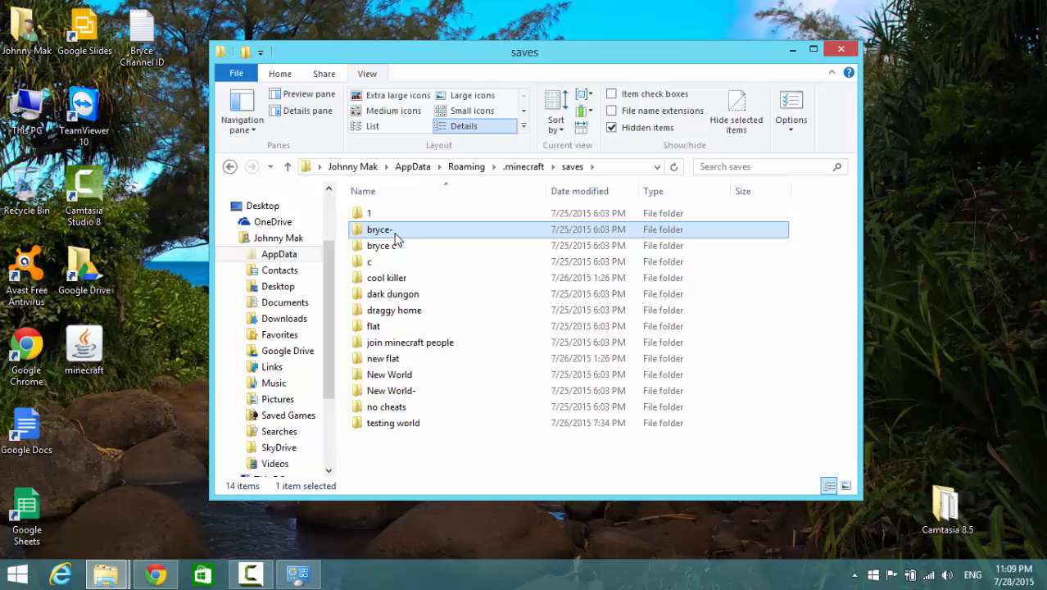
double_click(379, 229)
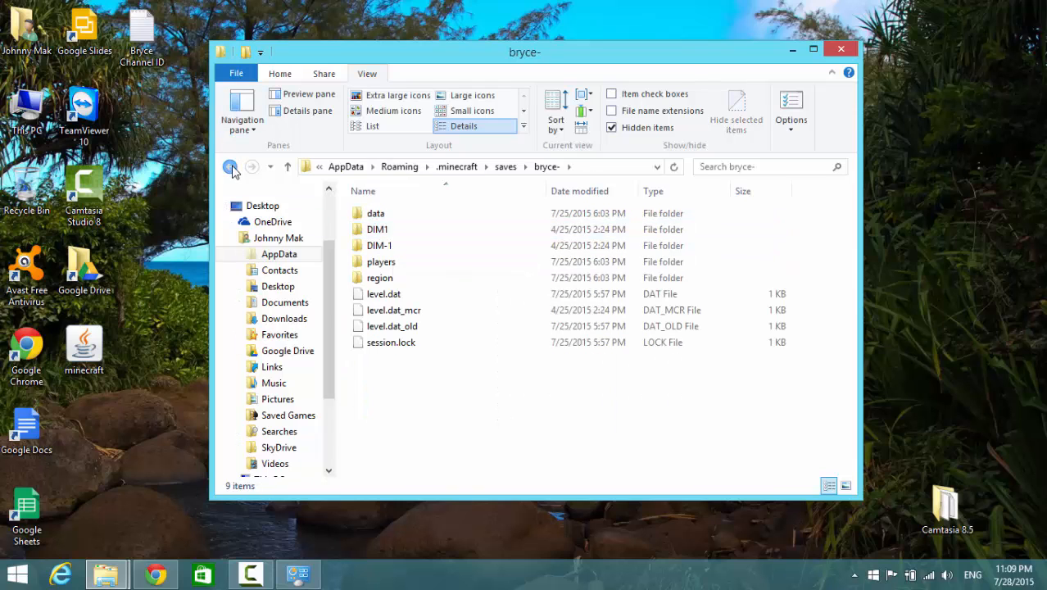
click(230, 168)
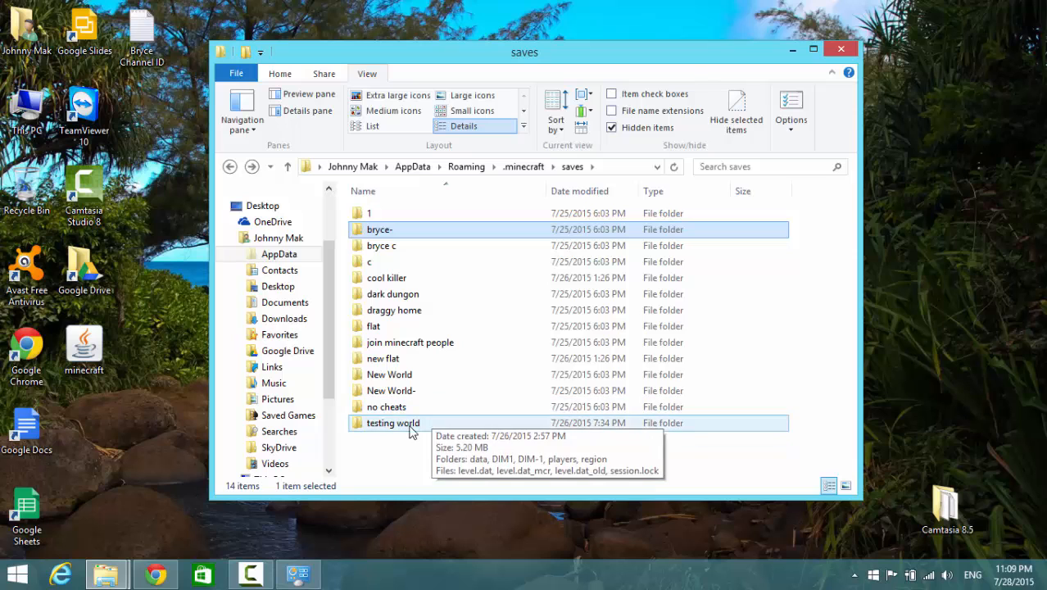
mouse_move(412, 318)
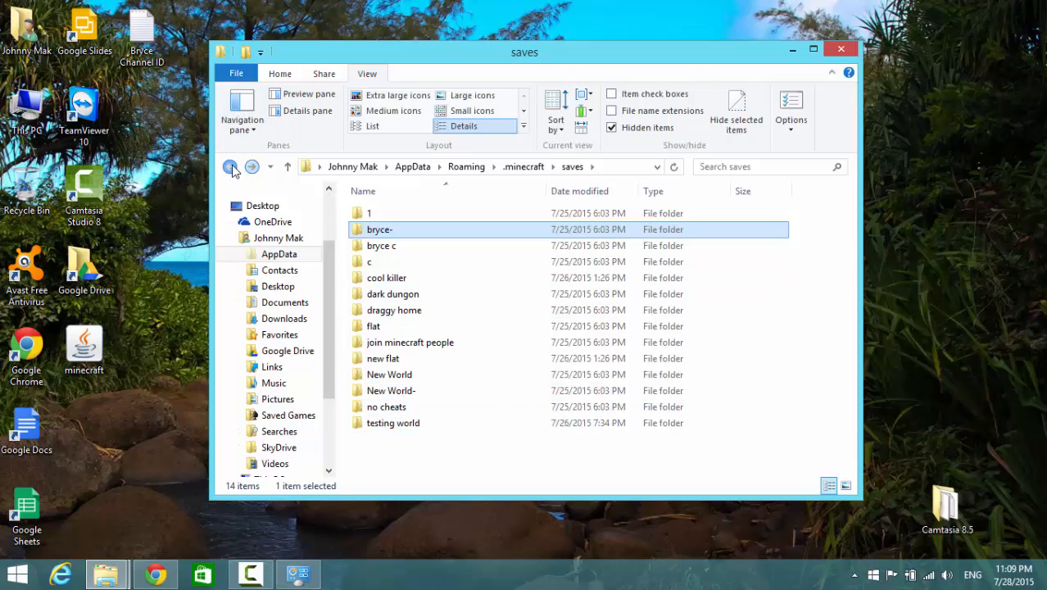
click(230, 167)
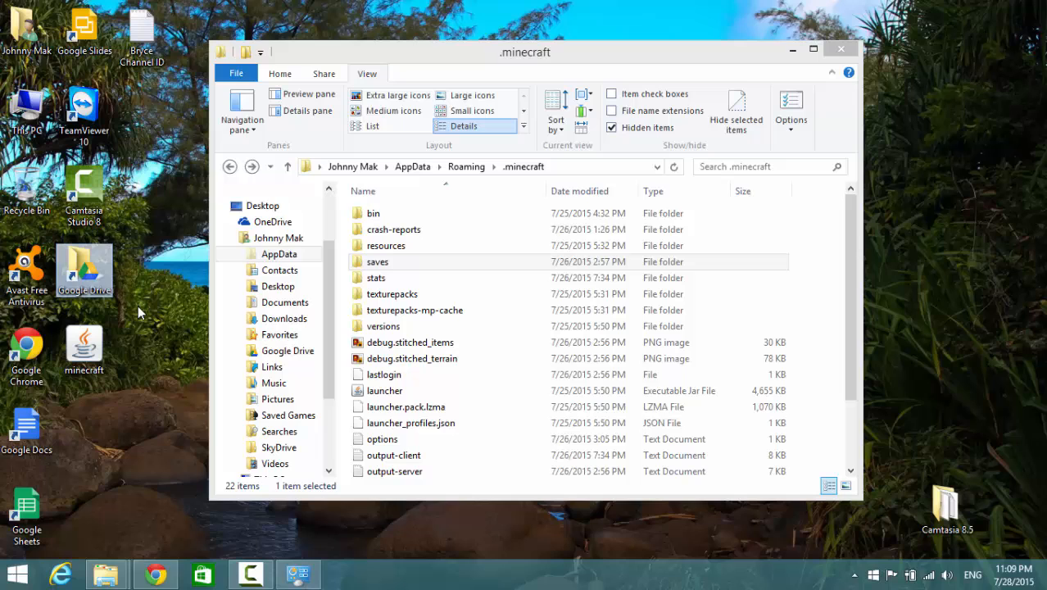
mouse_move(86, 270)
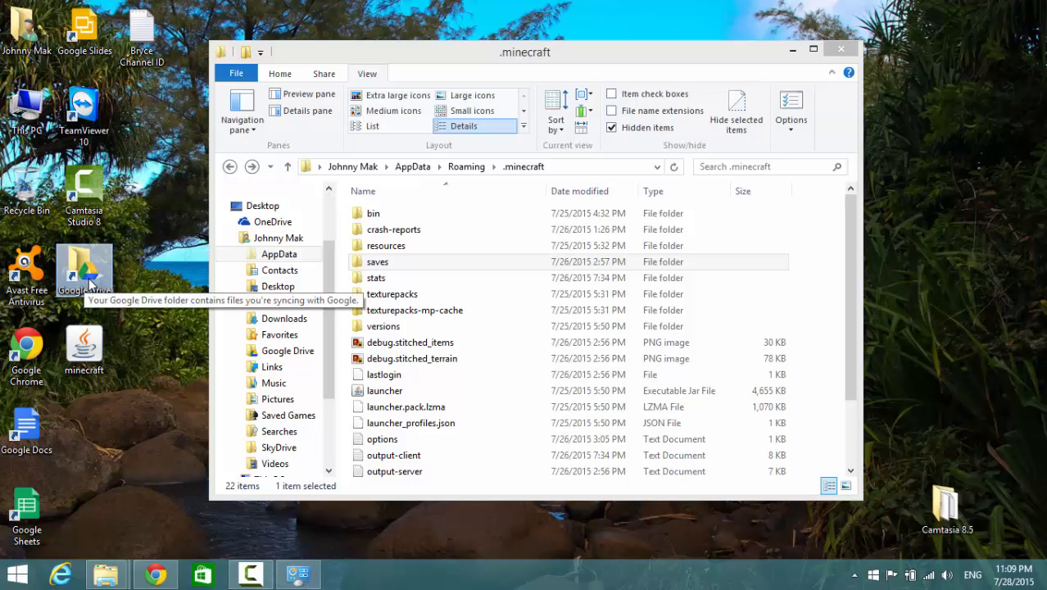
mouse_move(178, 247)
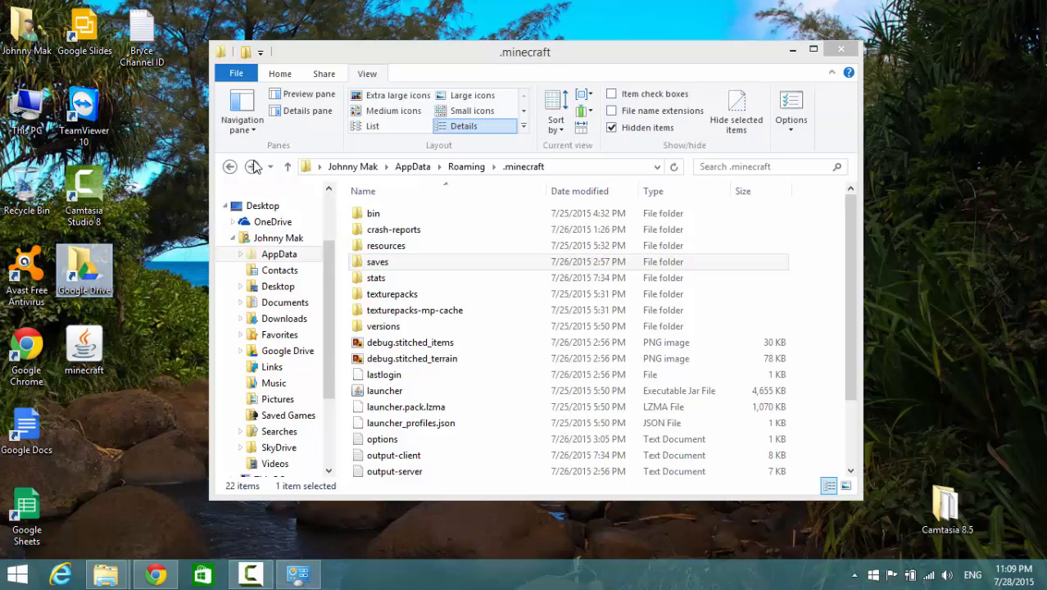
Step: Go up to Roaming, revisit .minecraft and its saves entry, then return to Roaming
click(230, 167)
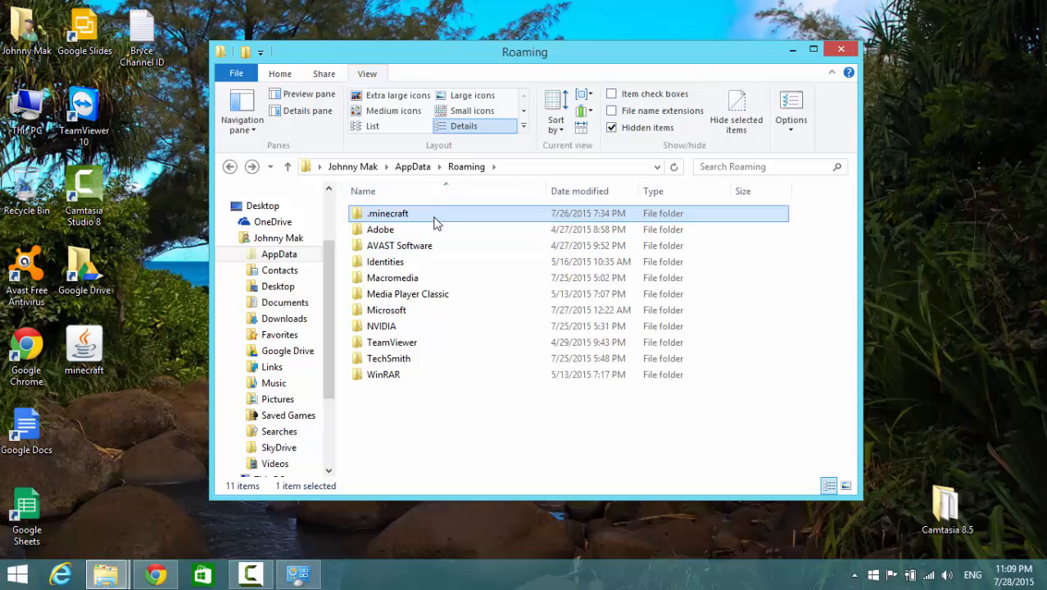
double_click(387, 213)
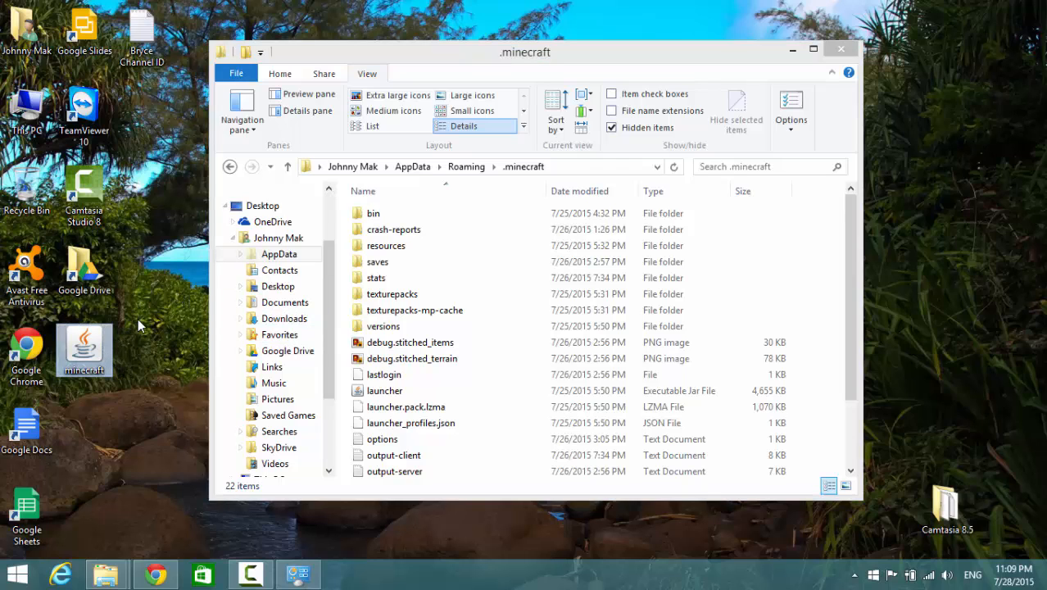
click(377, 262)
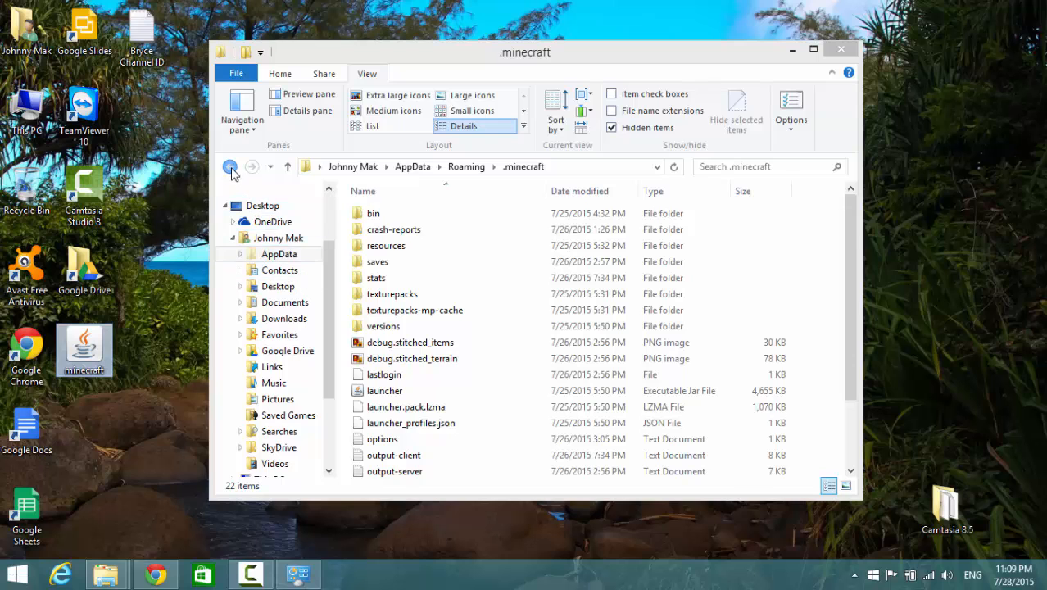
click(229, 167)
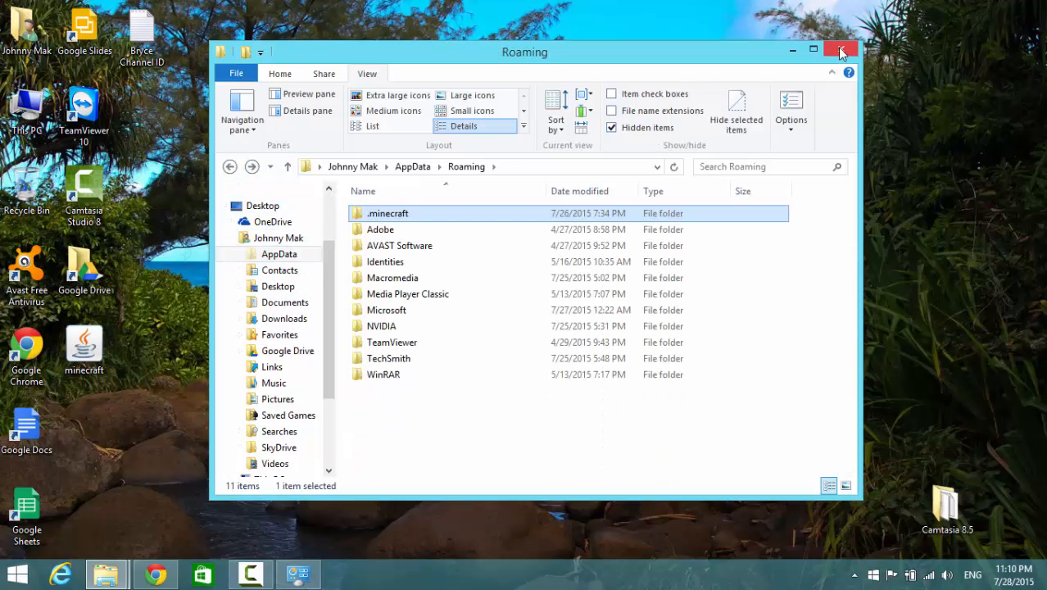
Step: Close Explorer, reopen the home folder and toggle hidden items so AppData shows
click(840, 50)
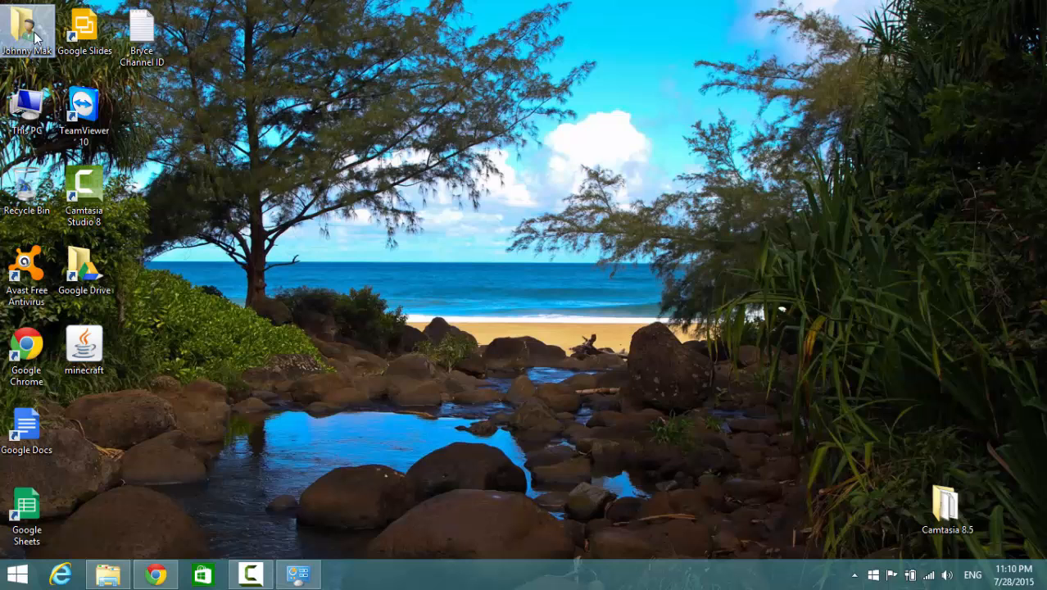
mouse_move(20, 29)
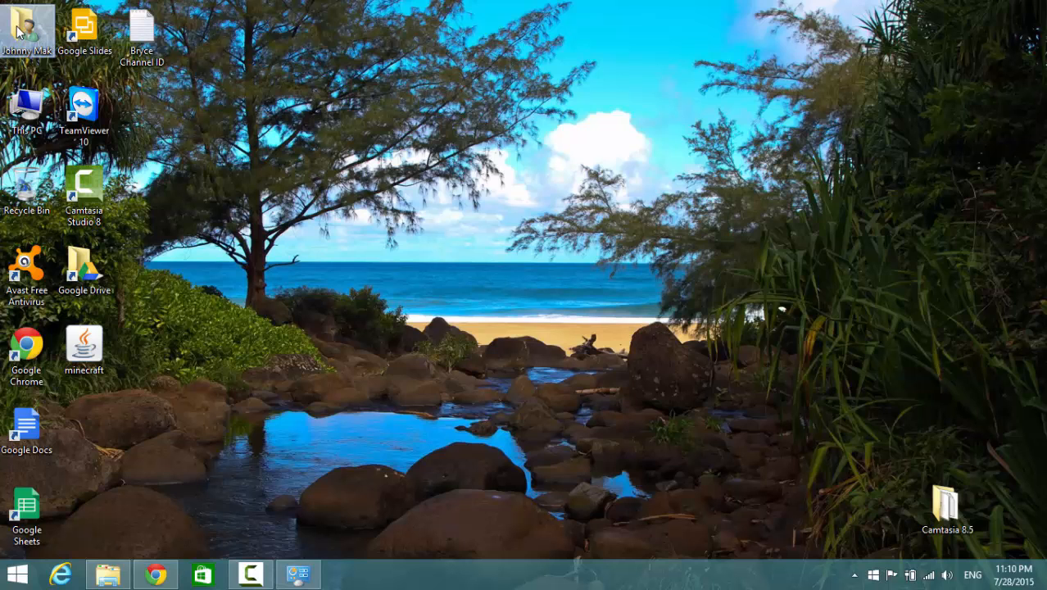
double_click(26, 30)
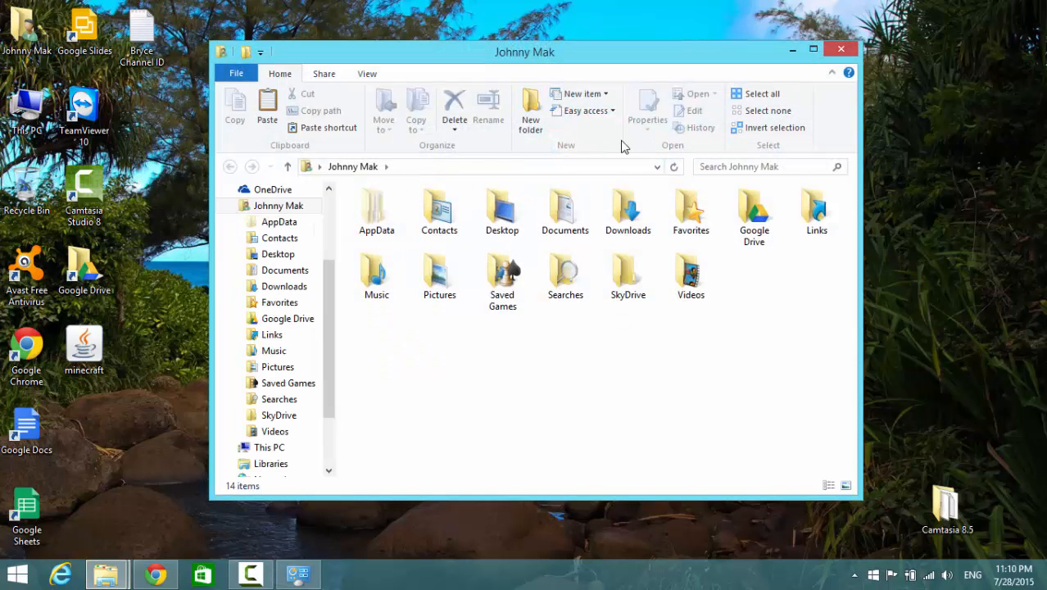
click(367, 72)
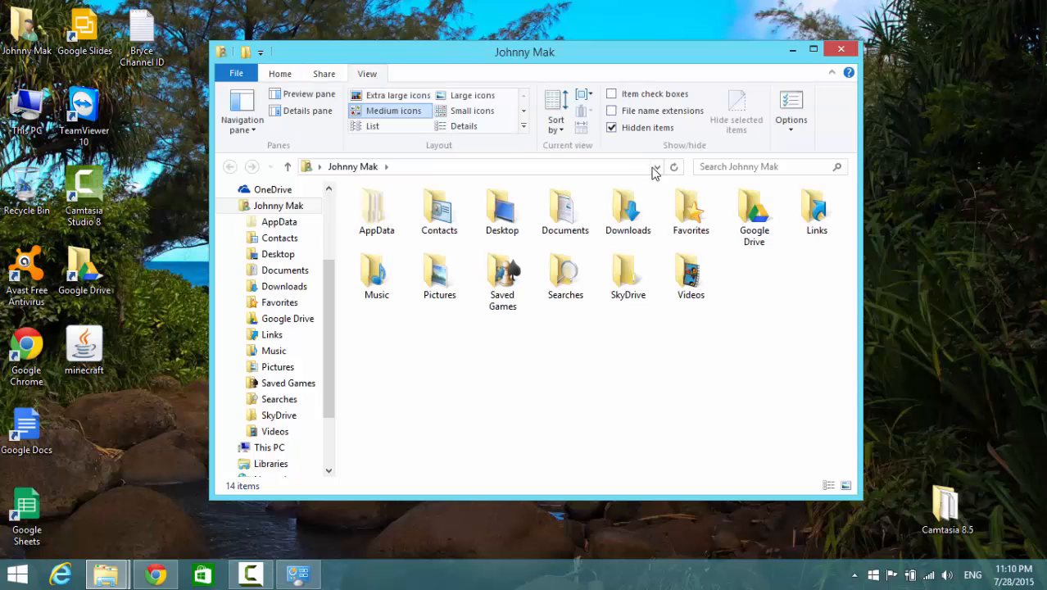
click(611, 128)
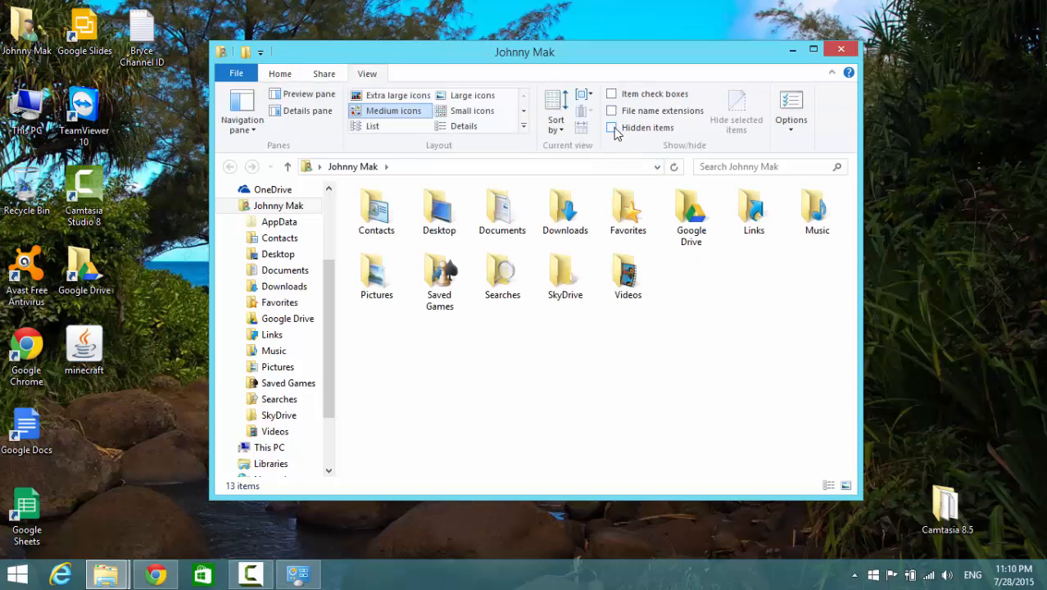
click(611, 128)
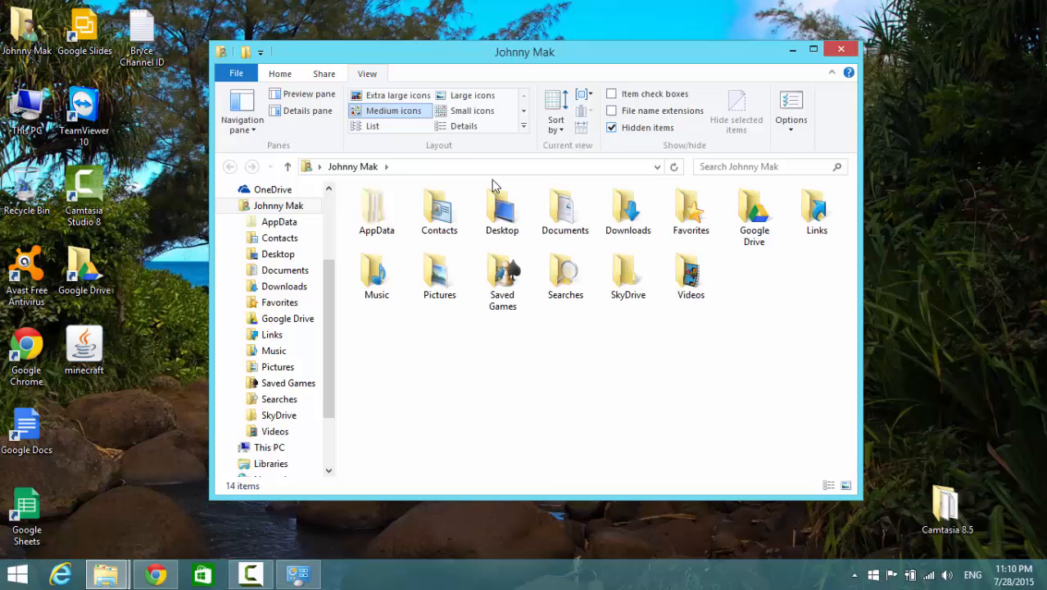
Step: Navigate through AppData and Roaming into the .minecraft folder with its 22 items
click(377, 211)
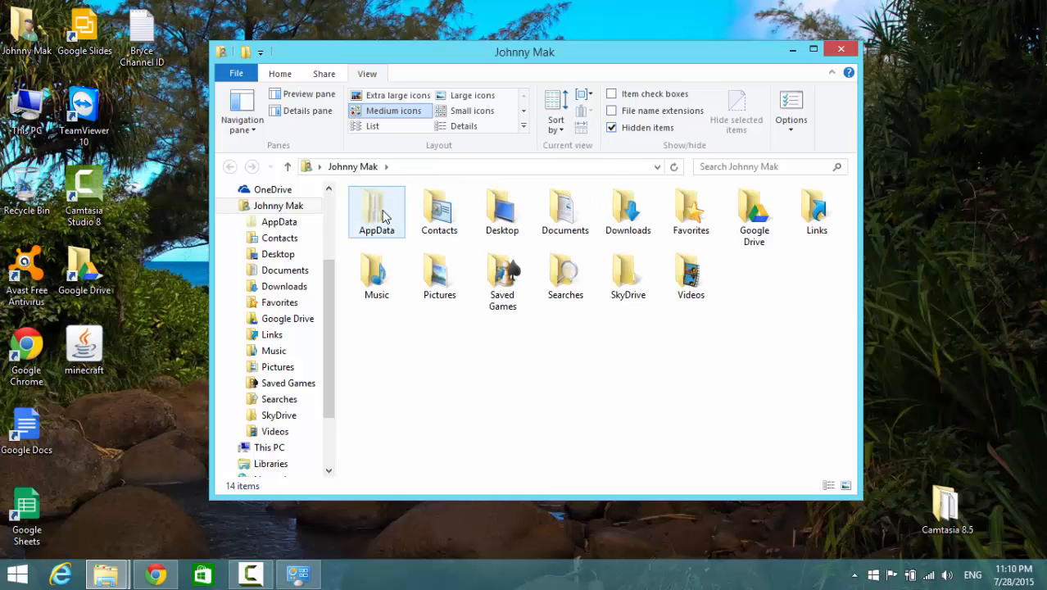
double_click(377, 211)
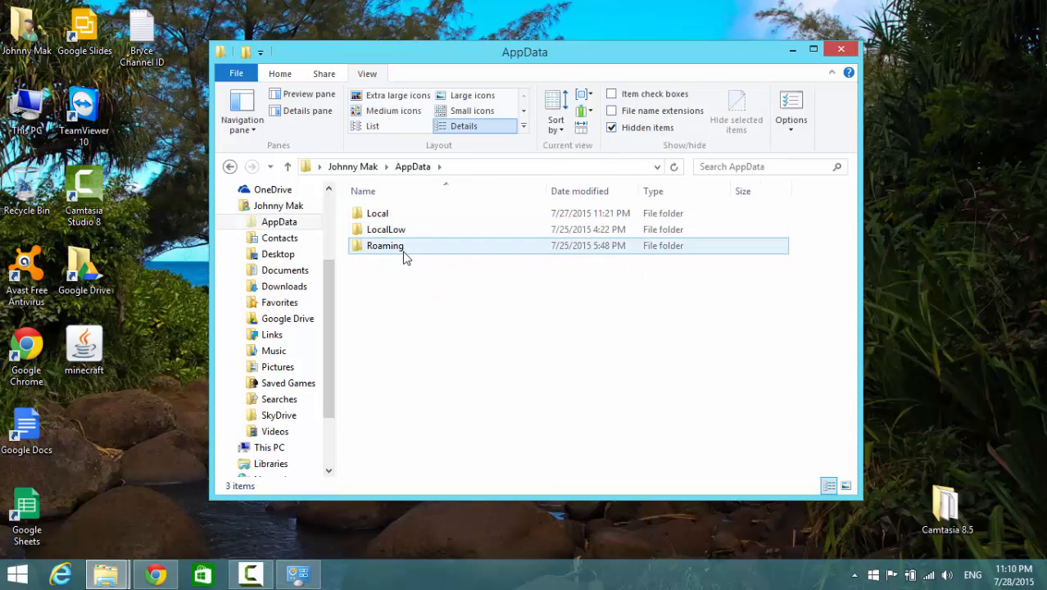
double_click(385, 246)
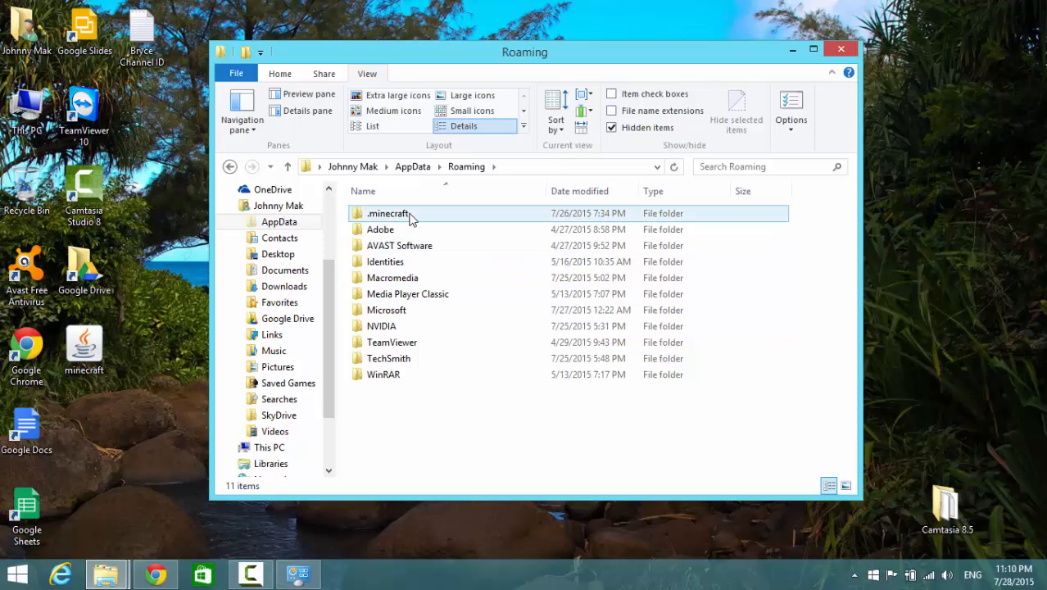
double_click(388, 213)
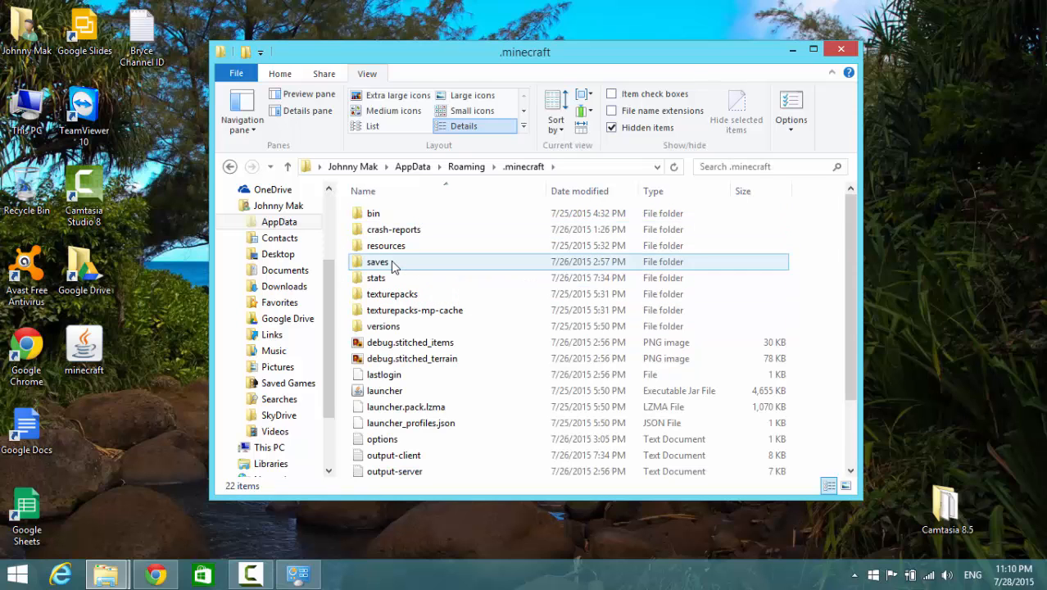
Step: Select the saves folder inside .minecraft so it is ready to copy
click(376, 262)
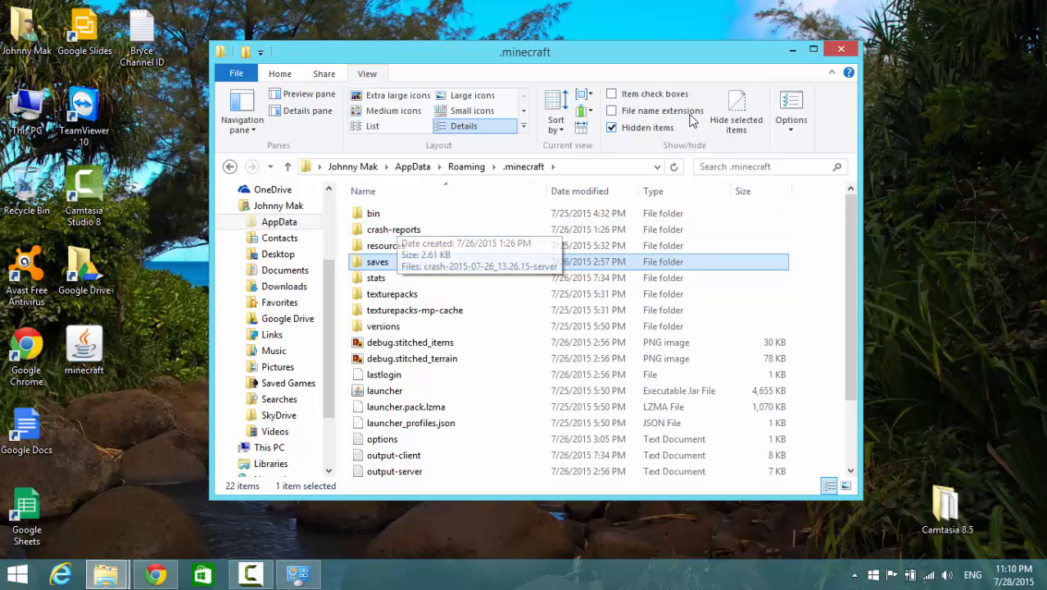
mouse_move(745, 75)
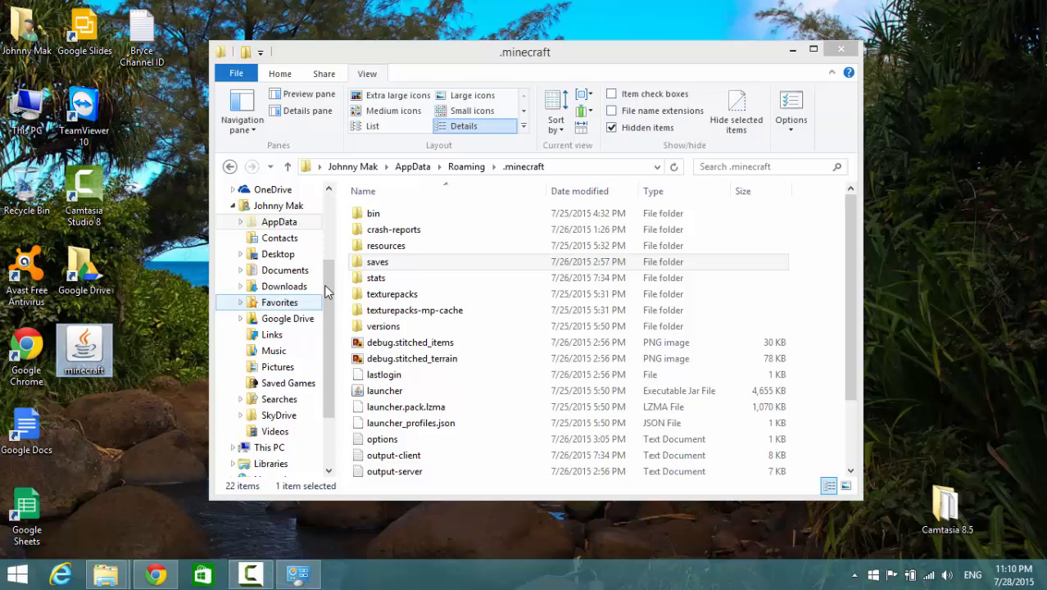
click(376, 262)
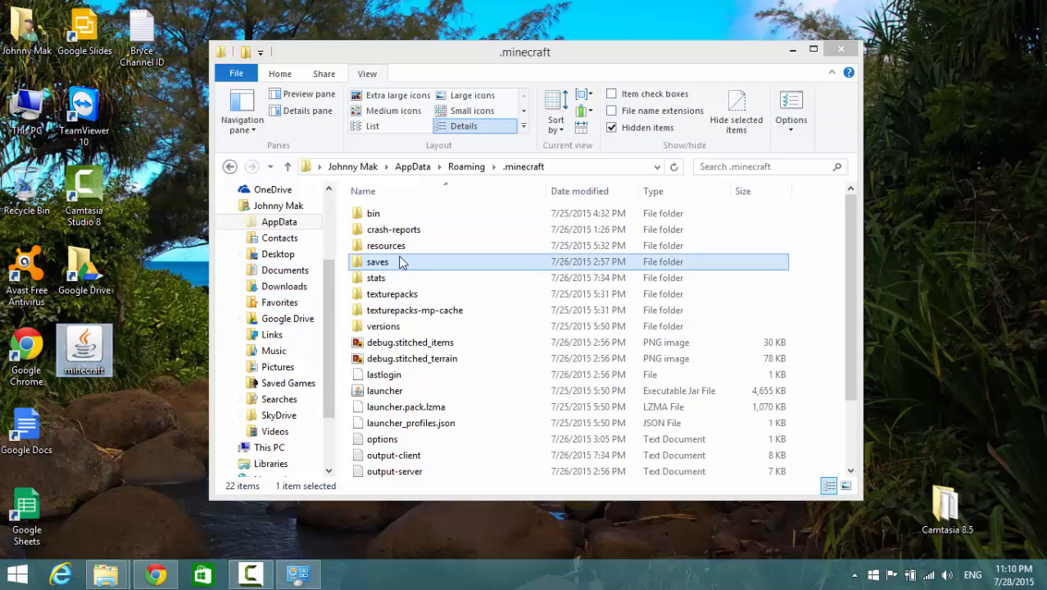
mouse_move(233, 282)
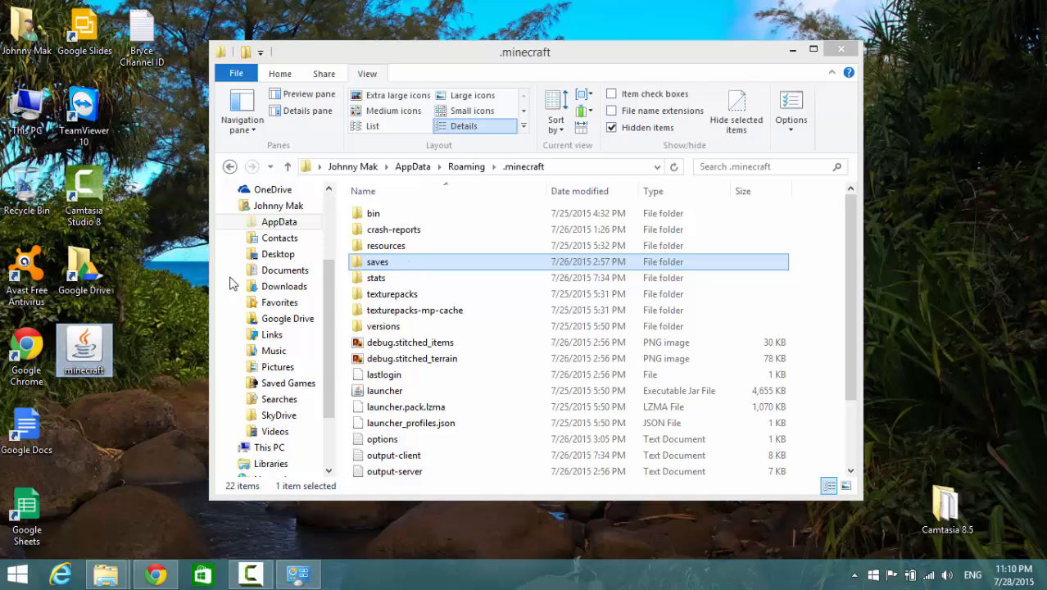